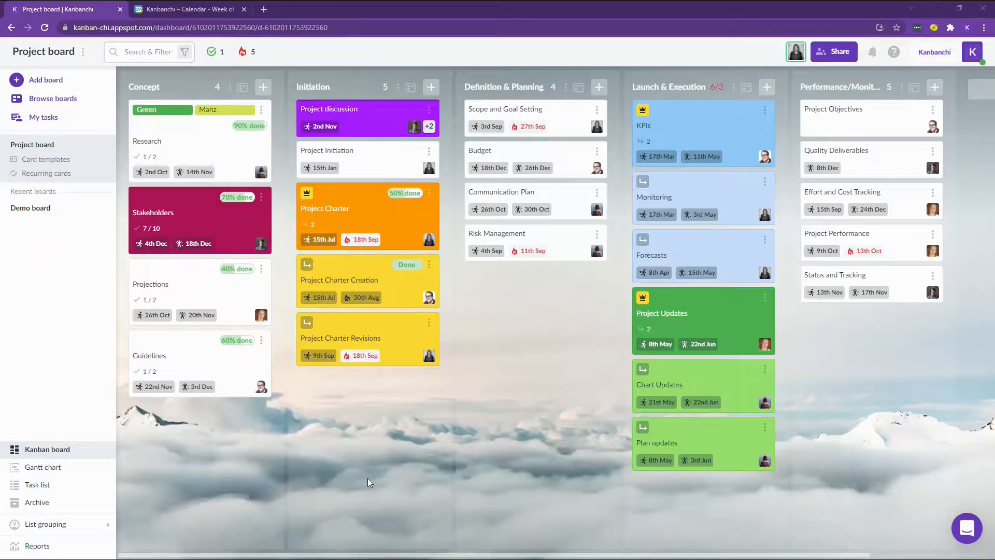
Glance at Google Calendar, then open the Project discussion card from the Gantt chart view.
click(188, 9)
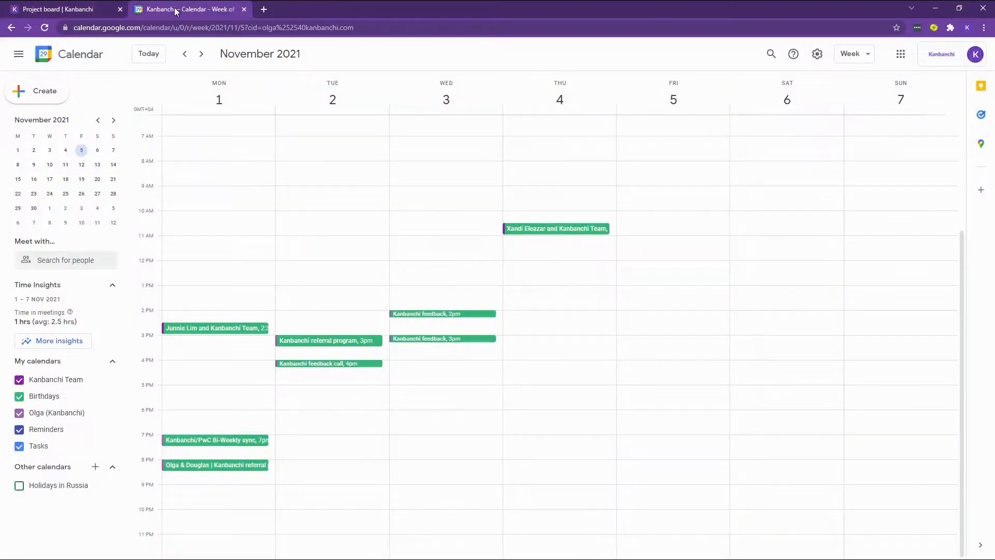
mouse_move(258, 251)
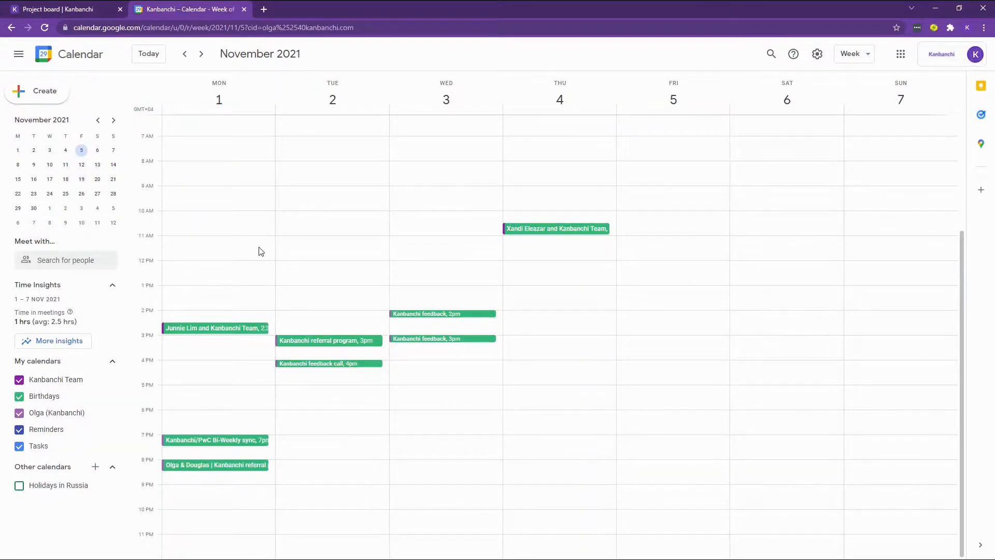
click(63, 9)
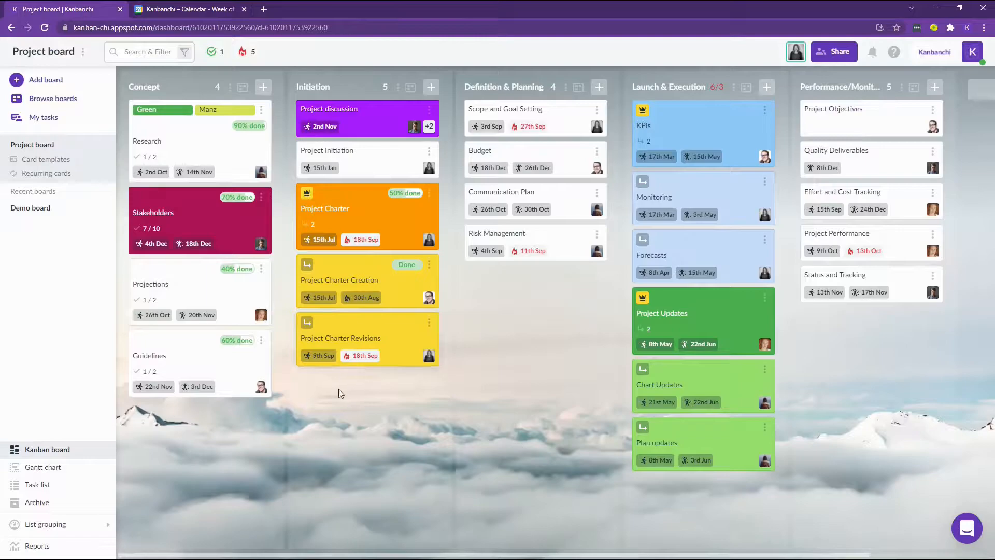
mouse_move(352, 409)
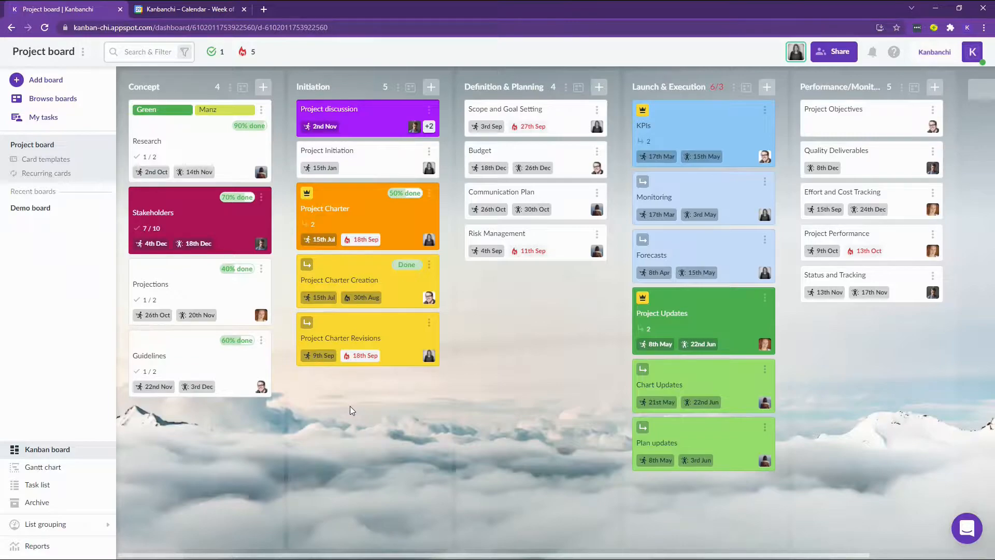
mouse_move(152, 101)
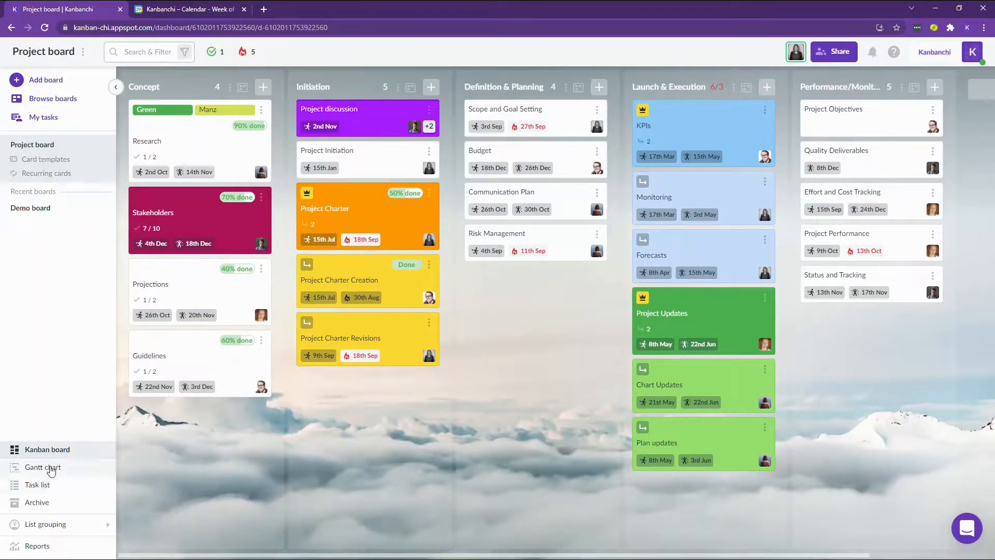
click(42, 467)
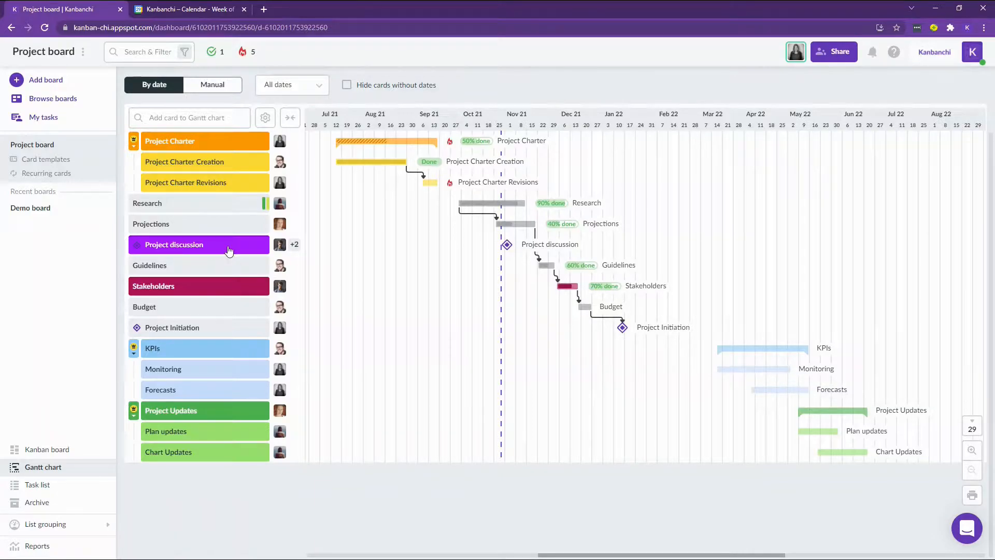
click(173, 244)
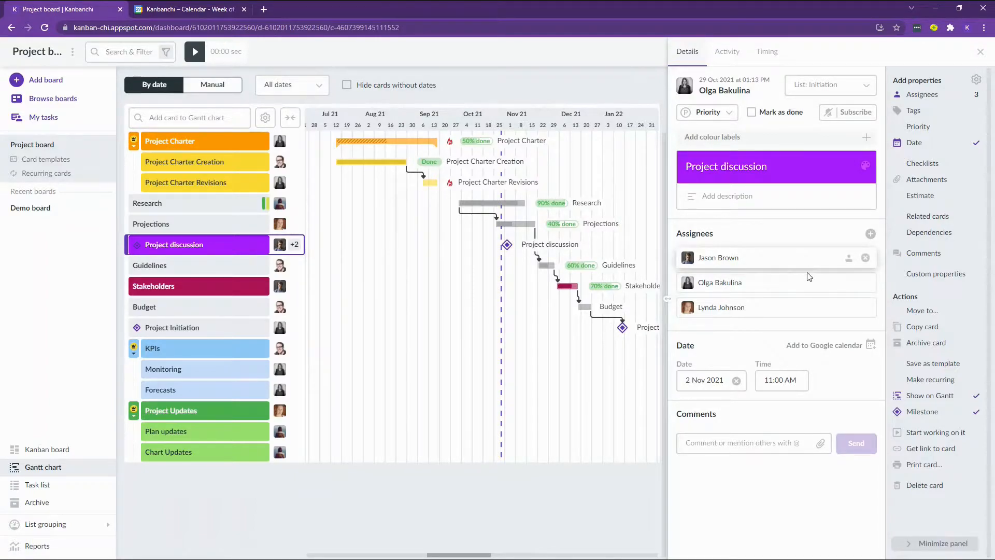
mouse_move(821, 286)
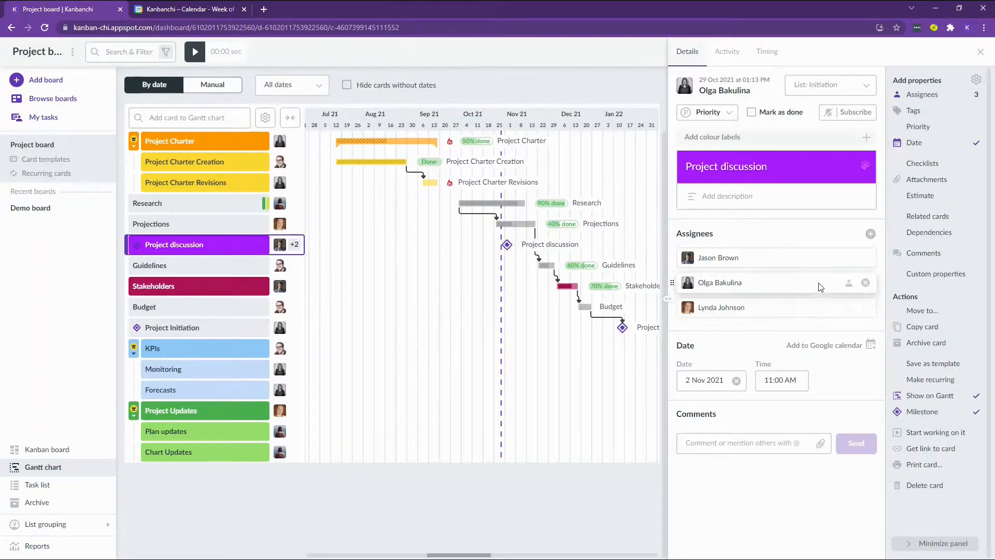
mouse_move(820, 379)
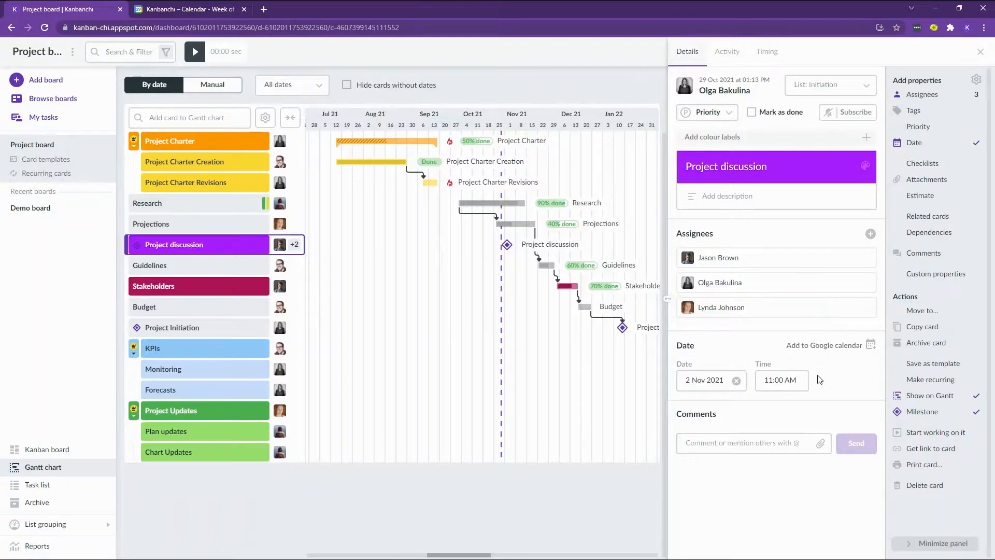
mouse_move(783, 418)
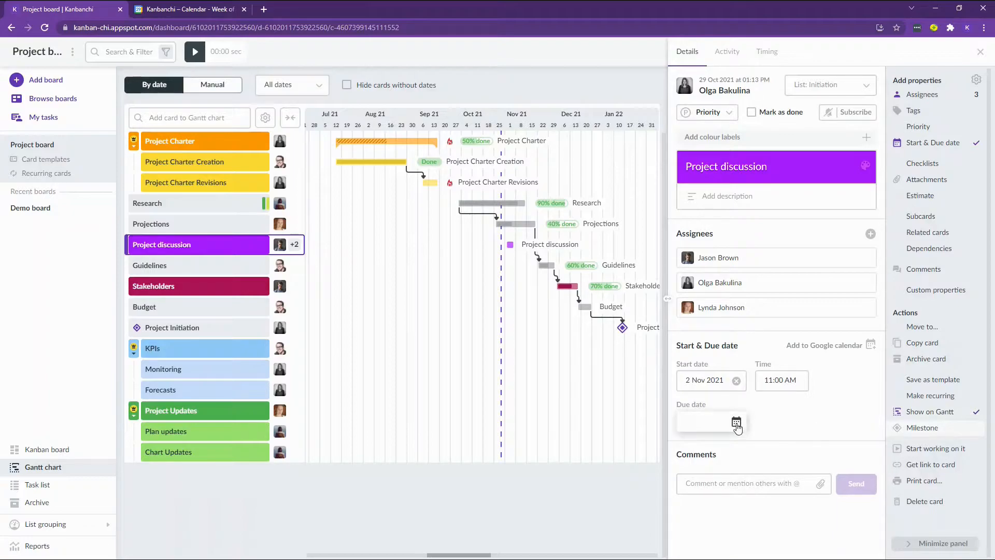
Pick 2 November as the due date and 12:00 PM as the due time.
click(711, 423)
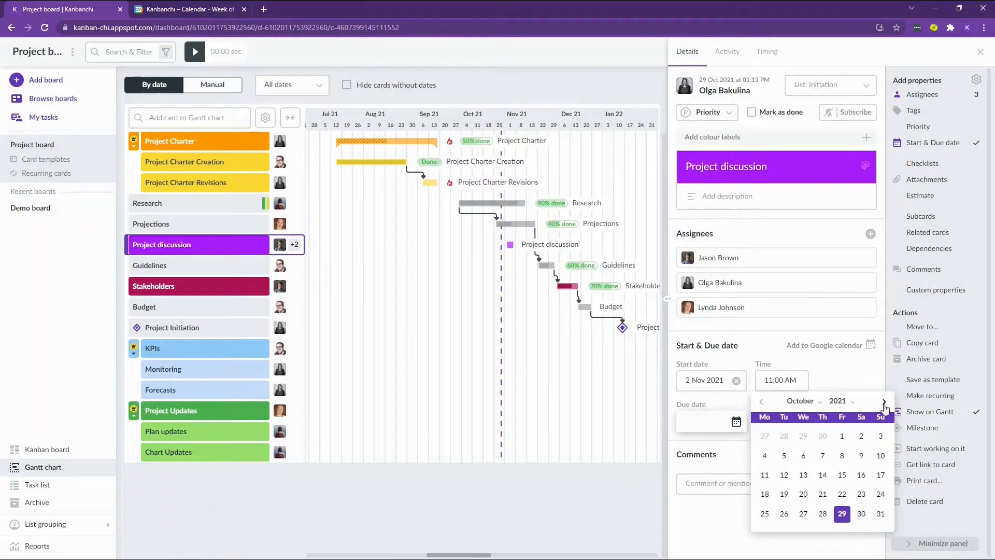
click(883, 401)
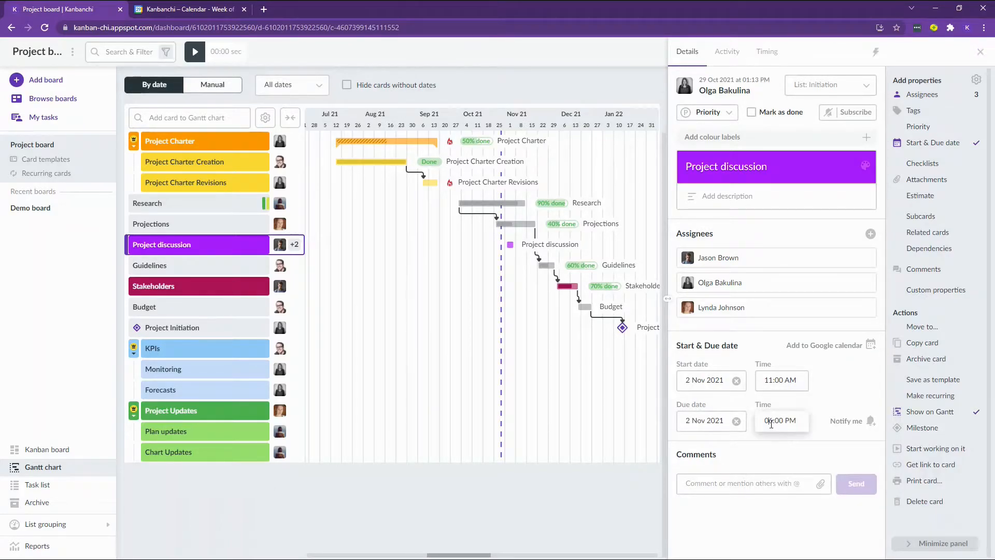
click(781, 421)
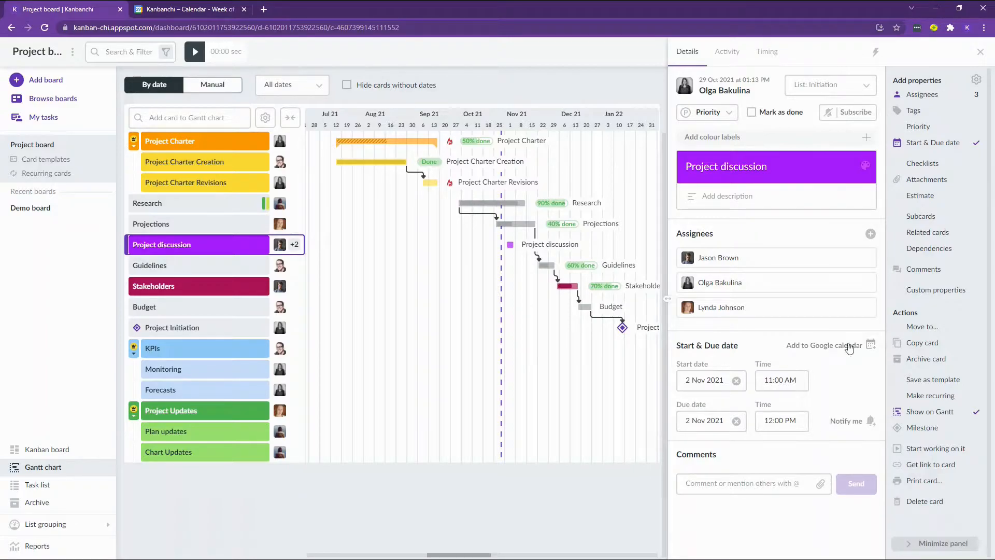
Open the Add to Google calendar options on the Project discussion card.
click(872, 346)
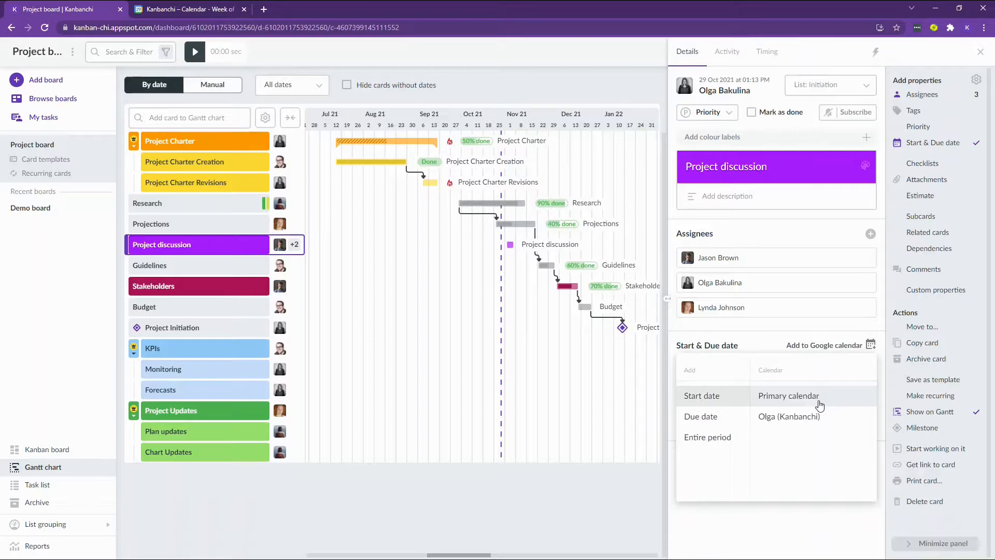
mouse_move(798, 403)
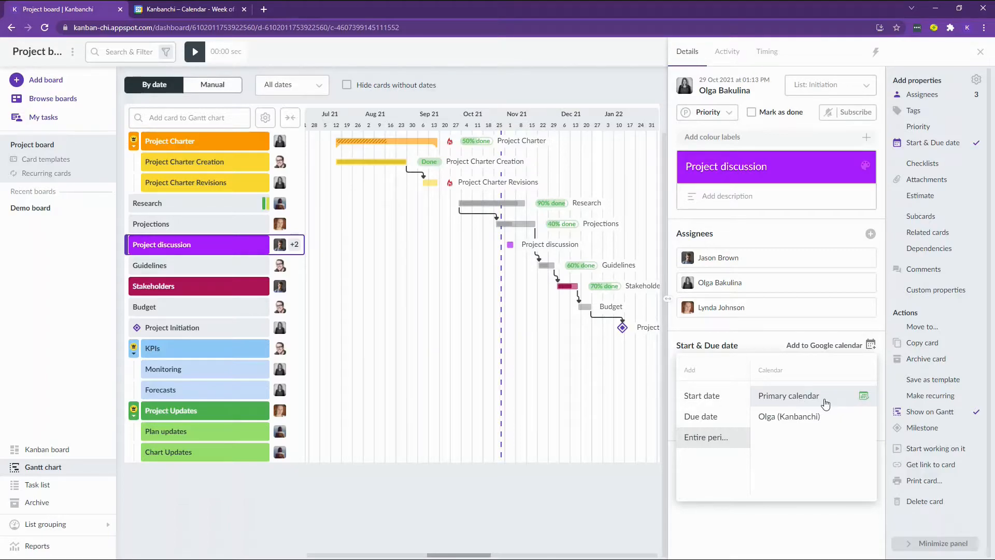
mouse_move(825, 407)
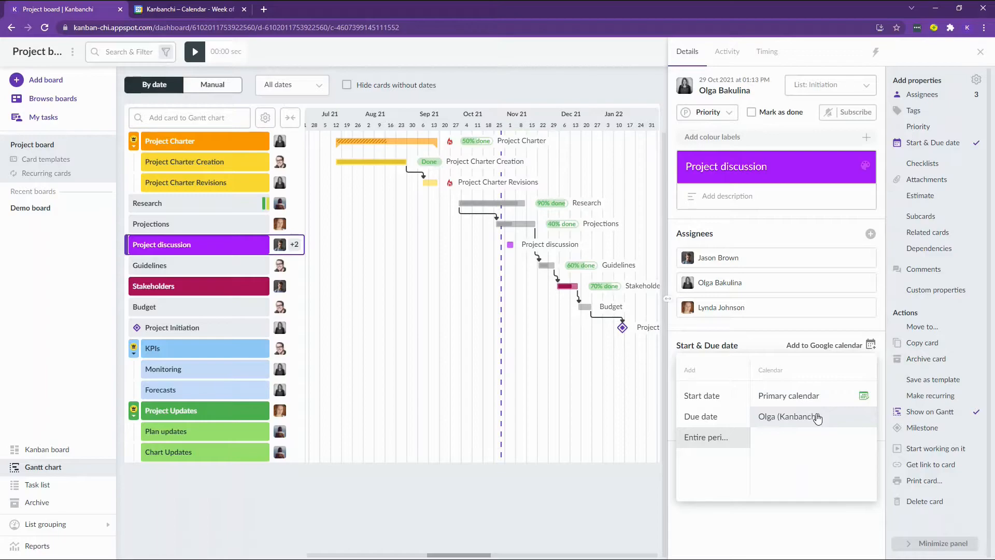
mouse_move(825, 427)
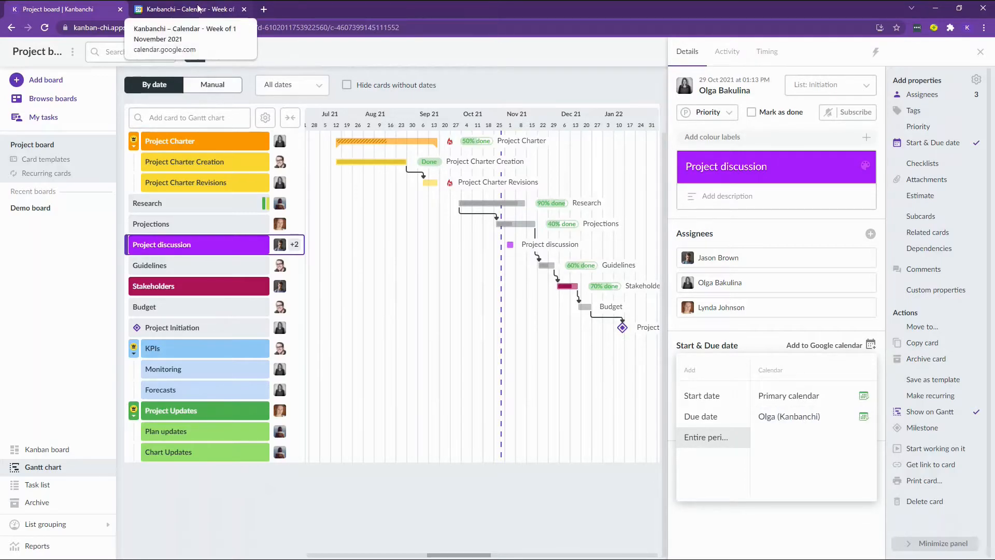
View the 2 Nov events in Google Calendar, toggling the Olga (Kanbanchi) calendar off and on.
click(184, 9)
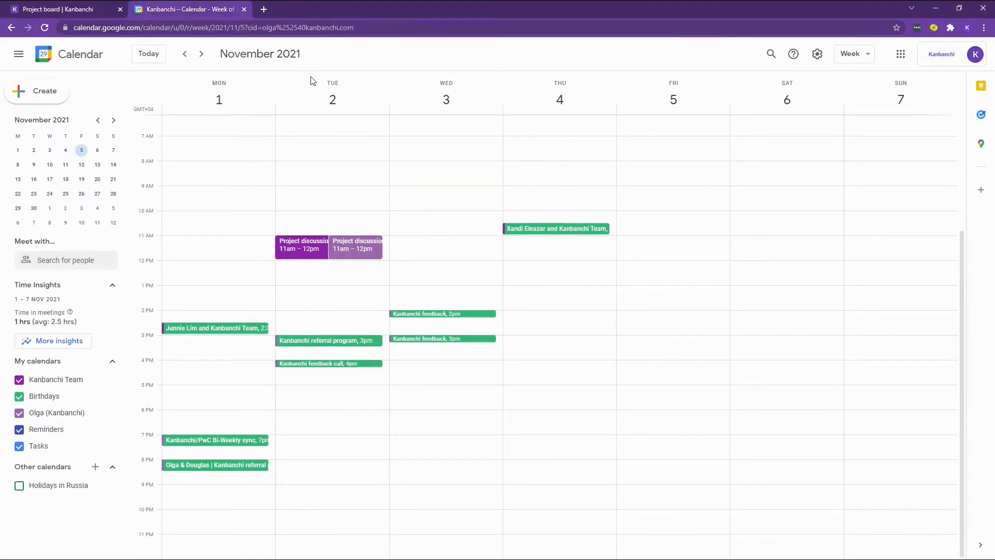
mouse_move(308, 254)
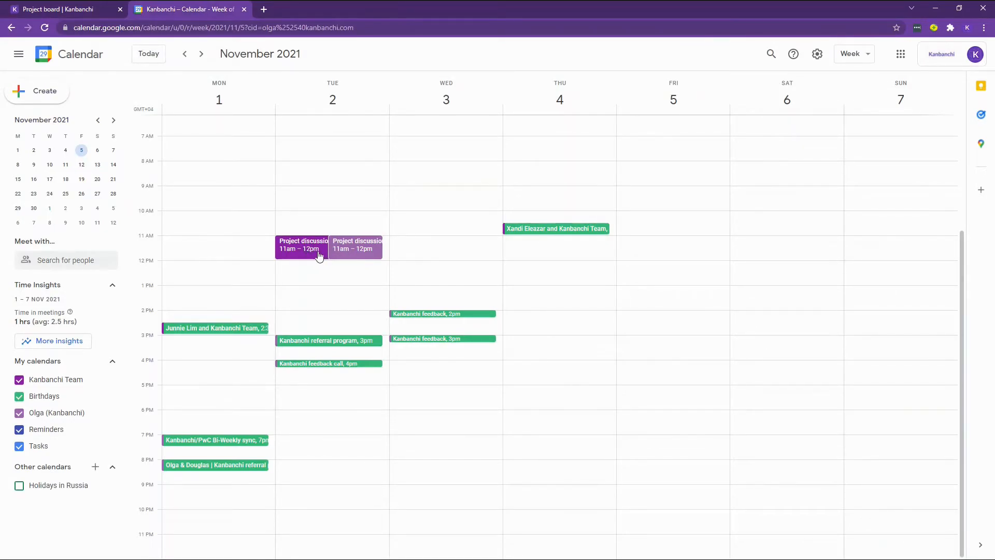
click(19, 413)
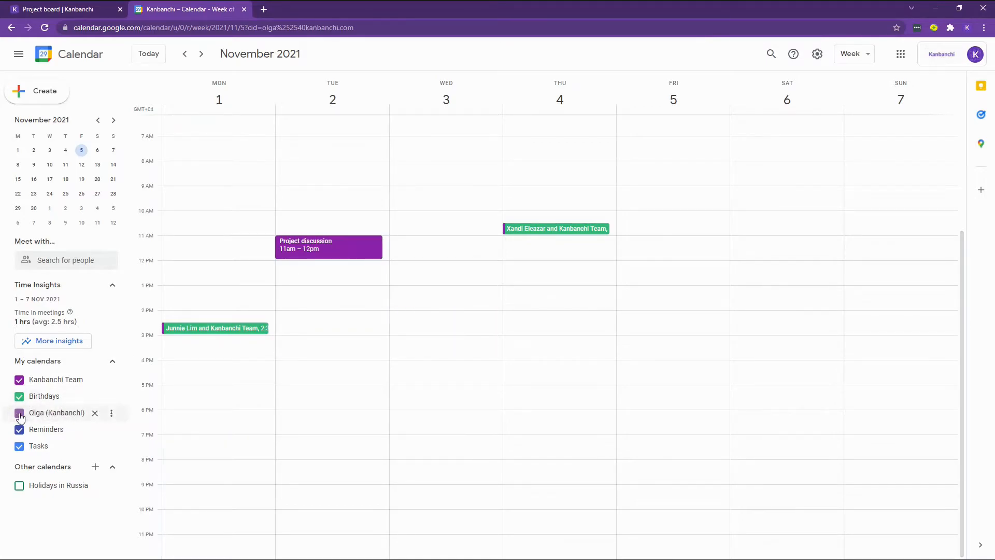
click(20, 413)
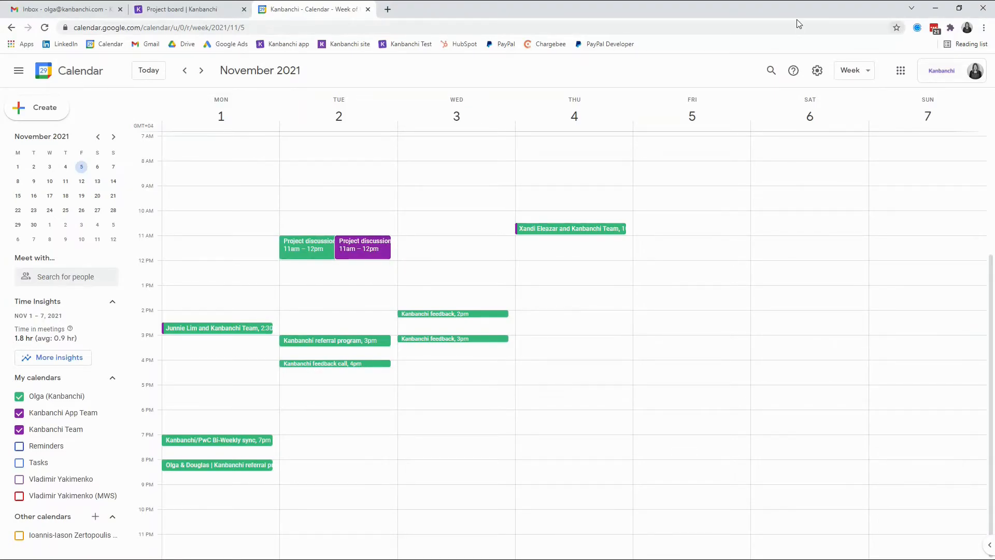
Switch back to the Kanbanchi board tab showing the 2 Nov Project discussion card.
click(184, 9)
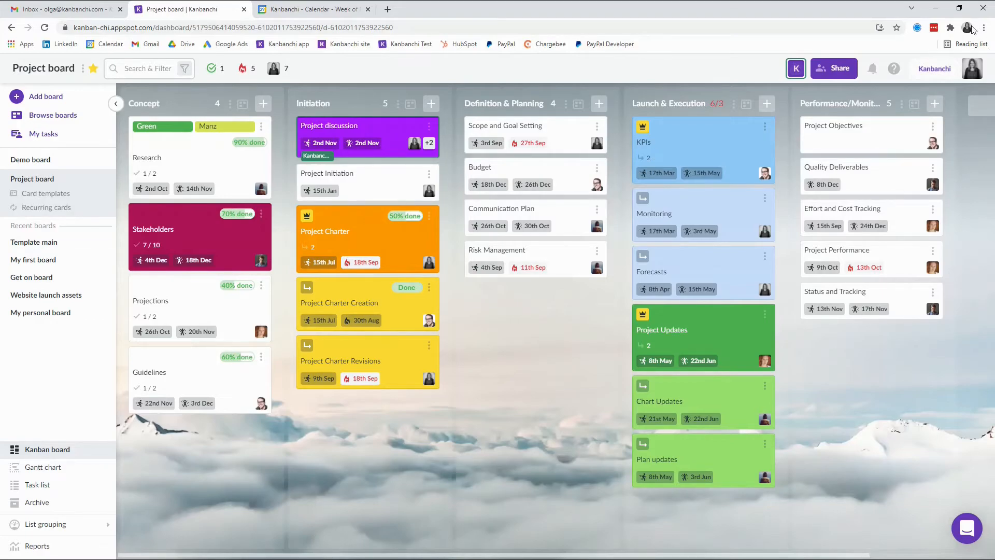
click(983, 28)
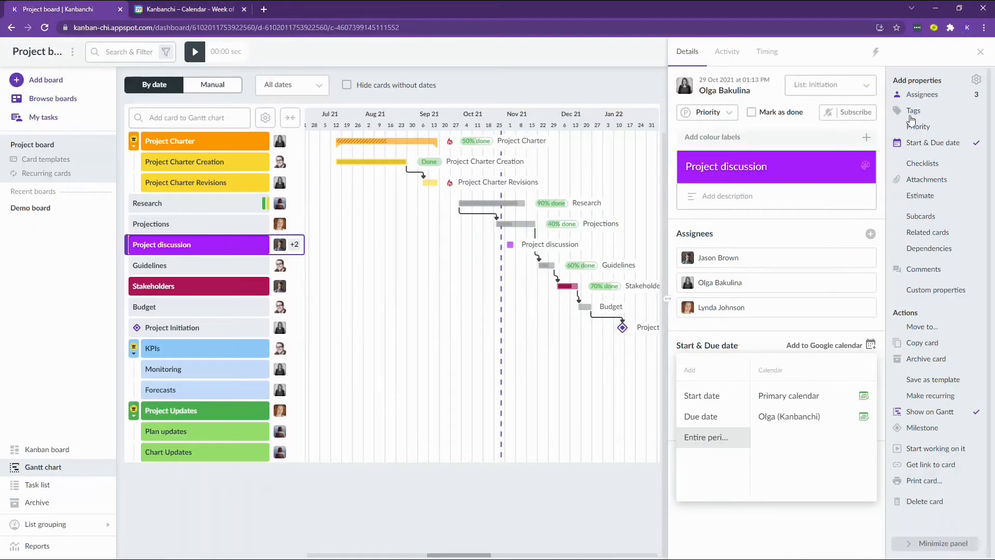
Reopen the Project discussion card, move its start to 3 November, and check Google Calendar.
click(981, 51)
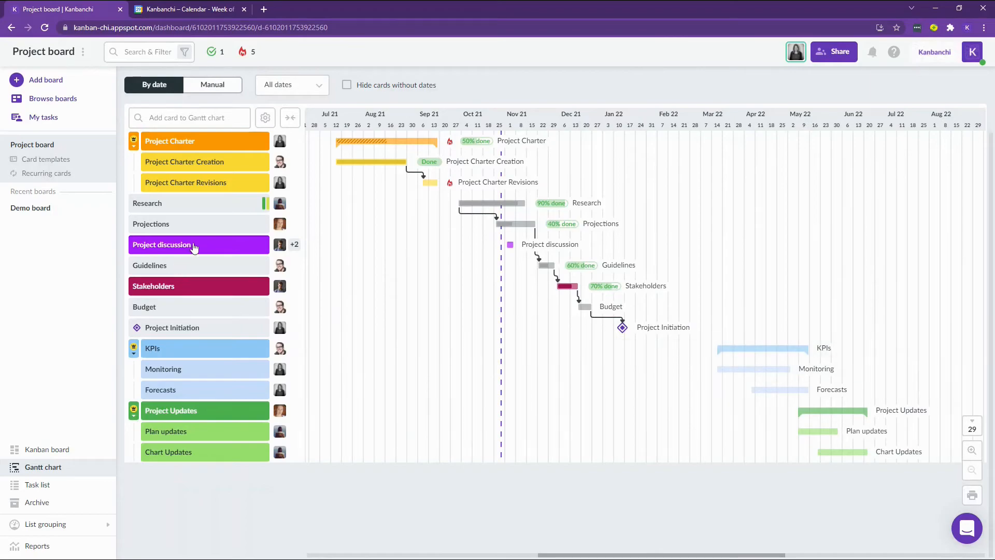
click(162, 244)
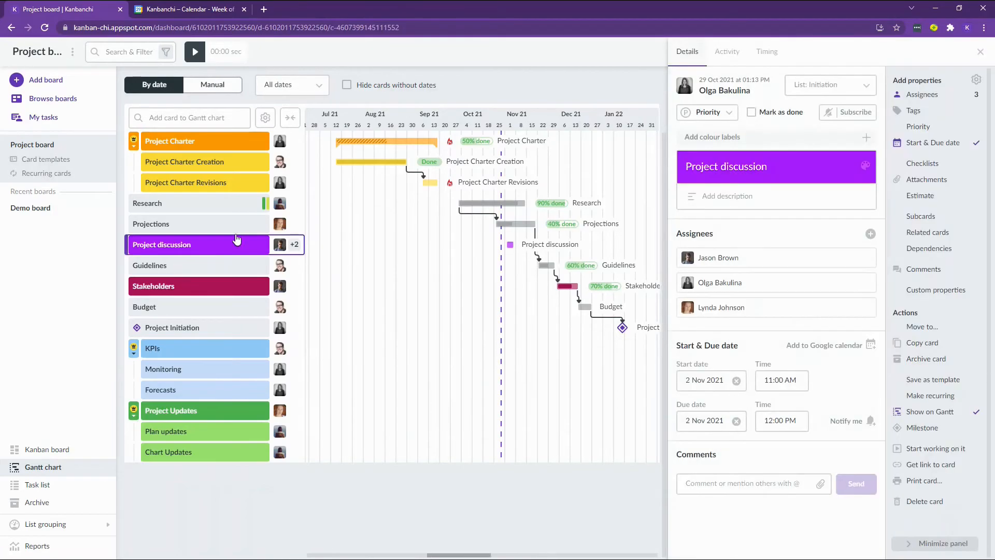
click(705, 380)
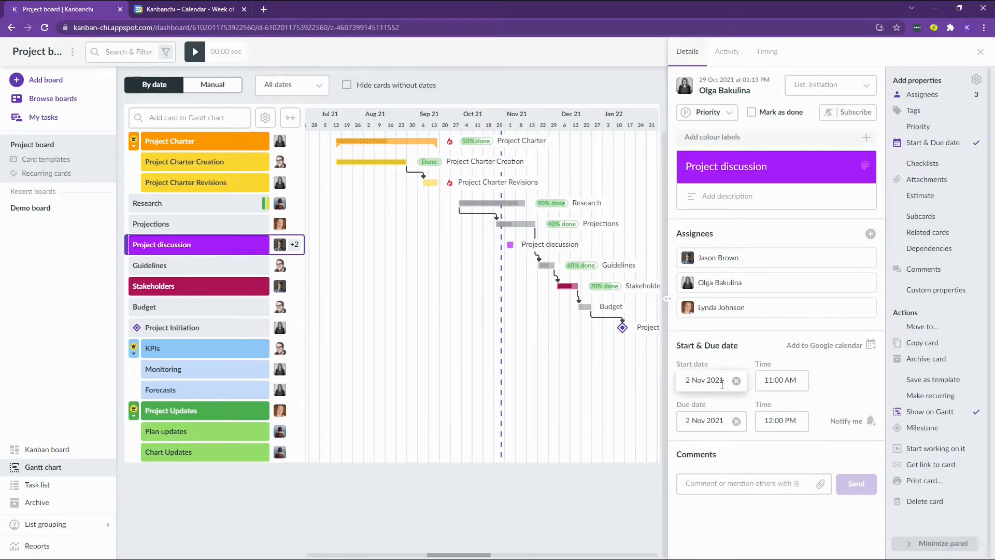
click(704, 380)
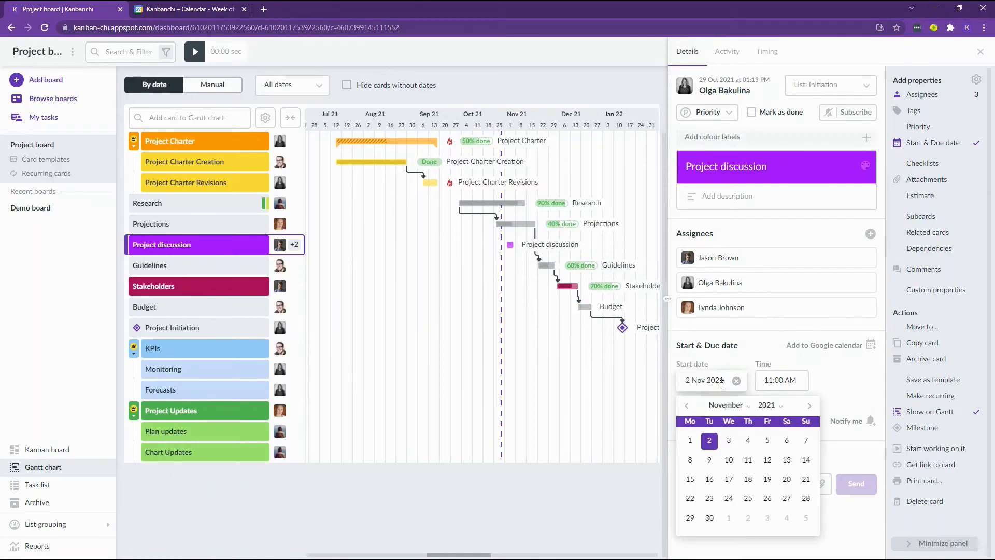
mouse_move(729, 440)
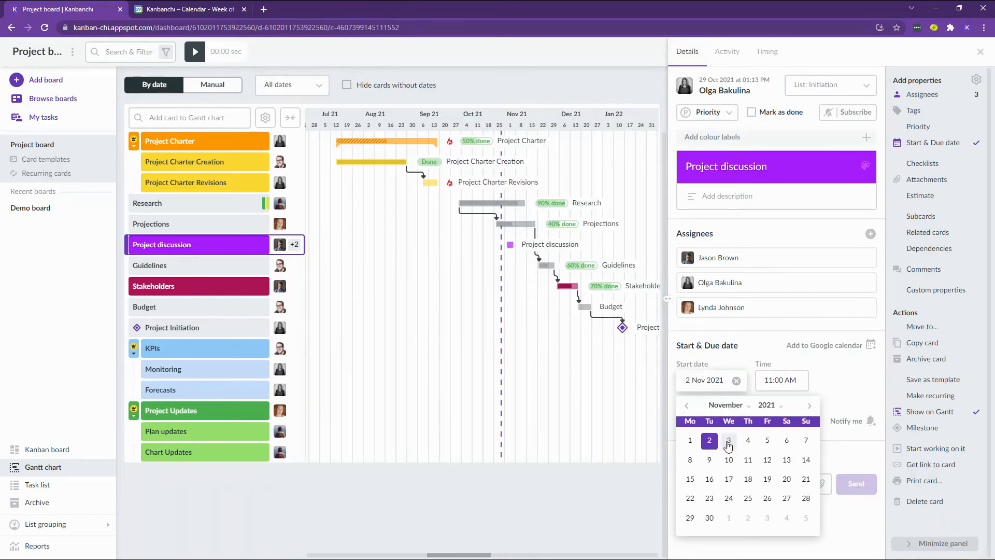
click(729, 440)
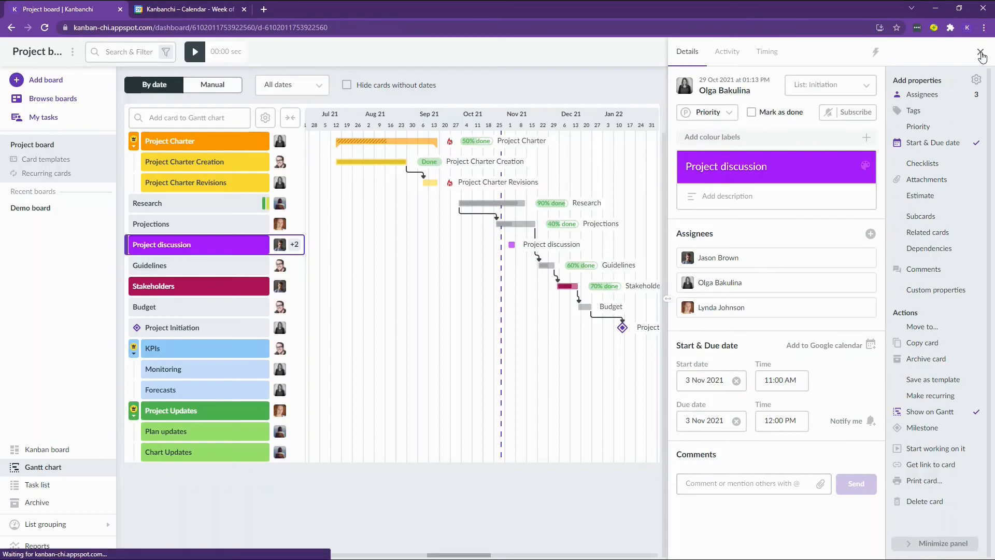
click(187, 9)
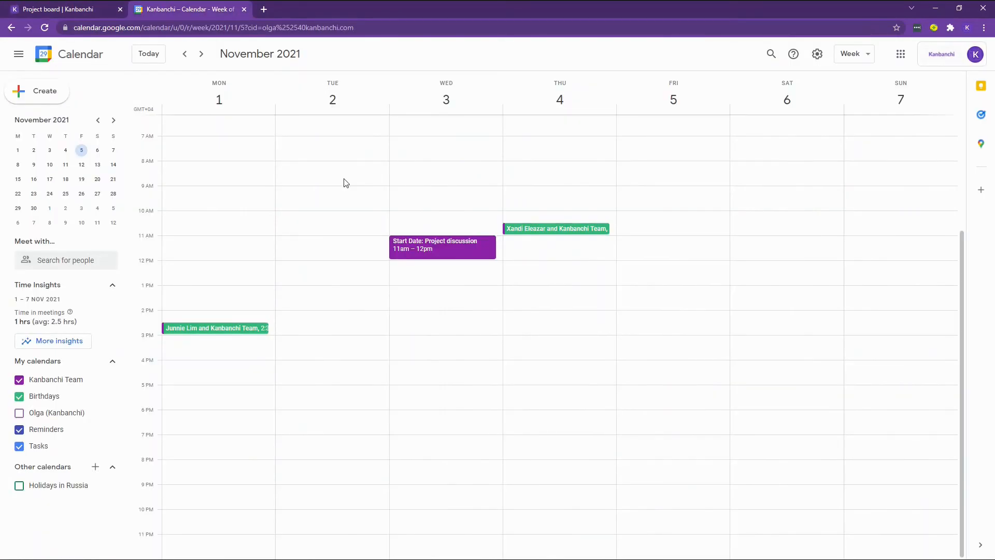